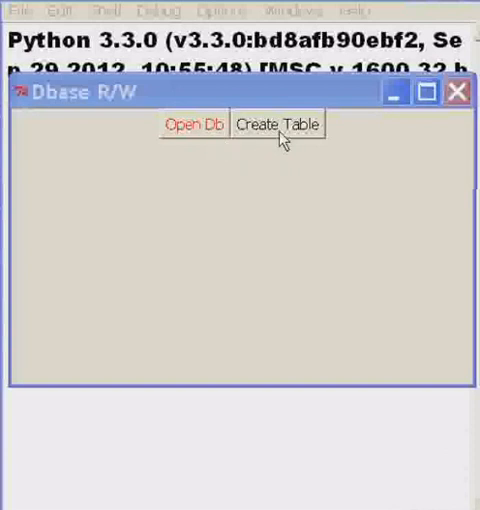
{"action": "mouse_move", "coordinate": [456, 94]}
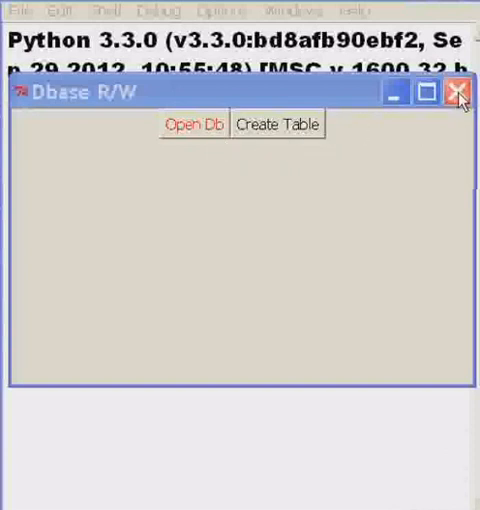
Quit the running Dbase R/W window to return to the zdb3.py editor
{"action": "left_click", "coordinate": [456, 90]}
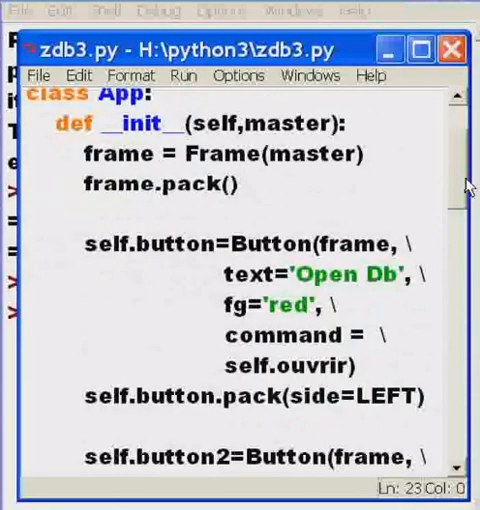
{"action": "scroll", "scroll_direction": "down", "scroll_amount": 3}
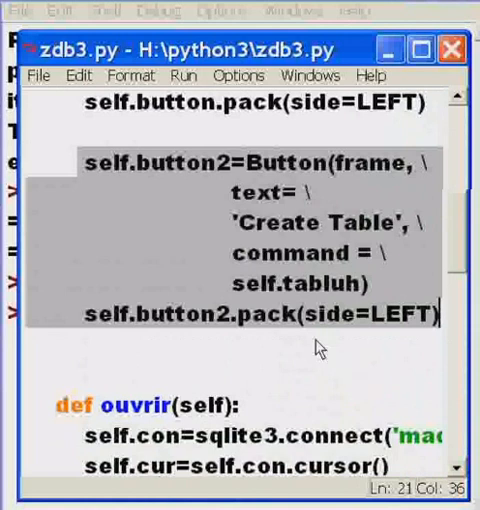
{"action": "scroll", "scroll_direction": "down", "scroll_amount": 3}
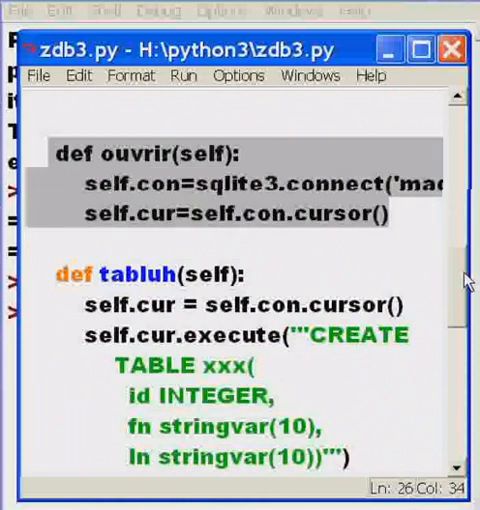
{"action": "scroll", "scroll_direction": "down", "scroll_amount": 3}
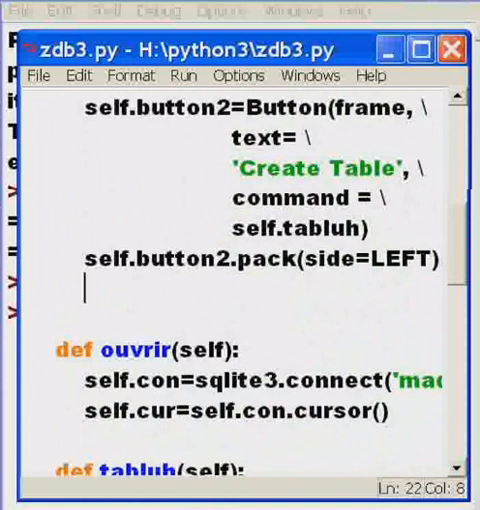
{"action": "mouse_move", "coordinate": [456, 256]}
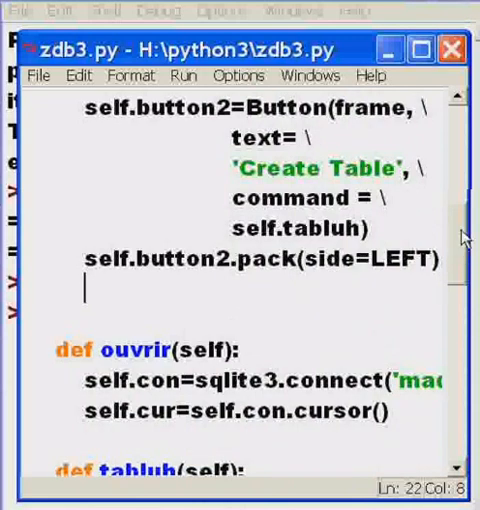
Start self.button4 = Button(frame, ...) on the line after button2.pack
{"action": "type", "text": "self"}
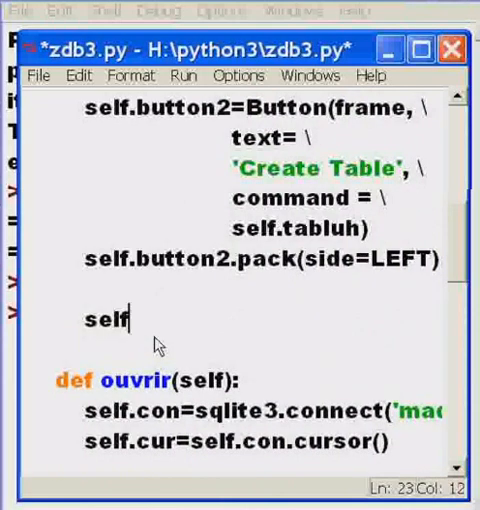
{"action": "type", "text": ".button4"}
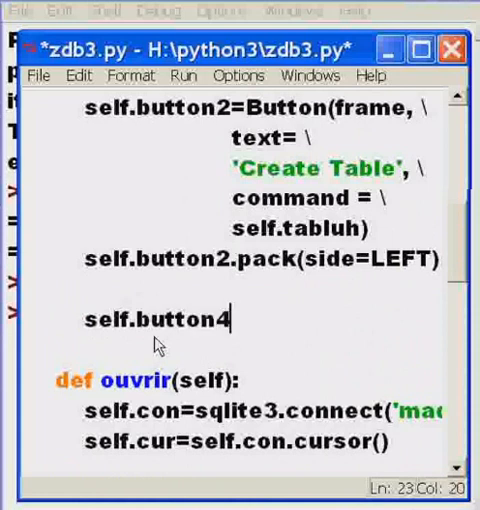
{"action": "type", "text": "="}
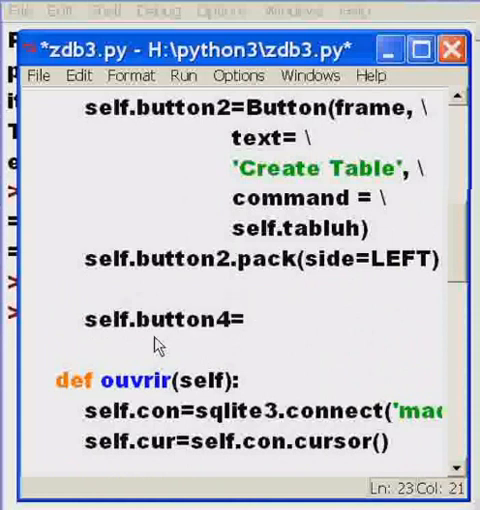
{"action": "type", "text": "Button("}
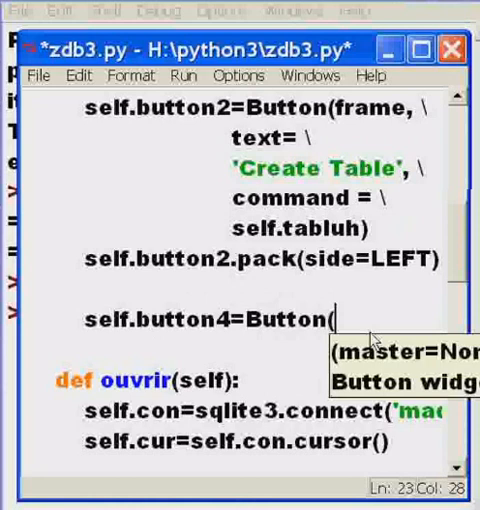
{"action": "mouse_move", "coordinate": [384, 320]}
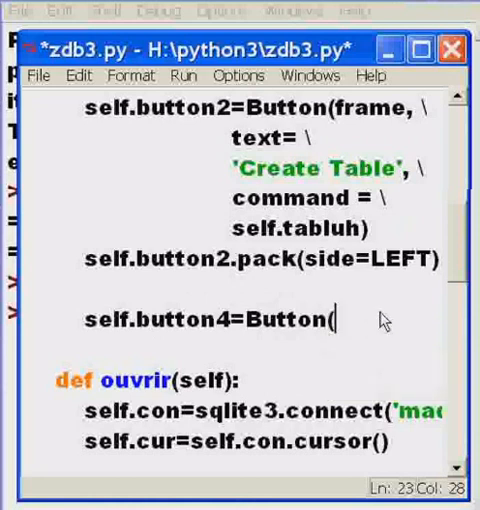
{"action": "type", "text": "("}
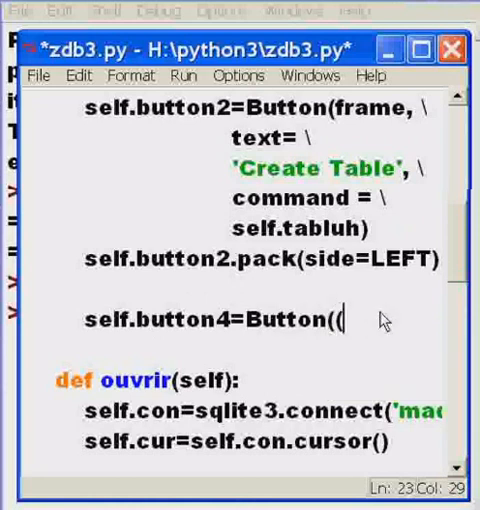
{"action": "type", "text": "frame, \\"}
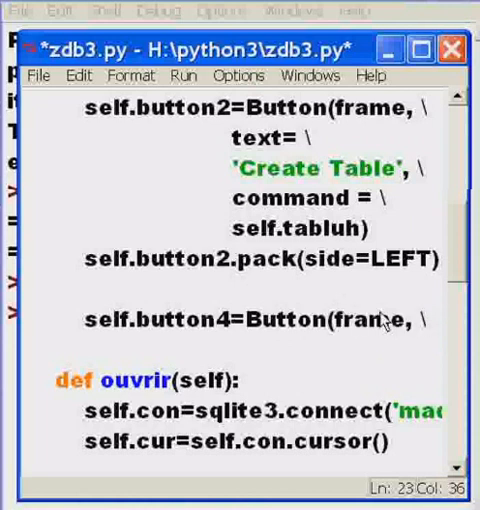
{"action": "key", "text": "Return"}
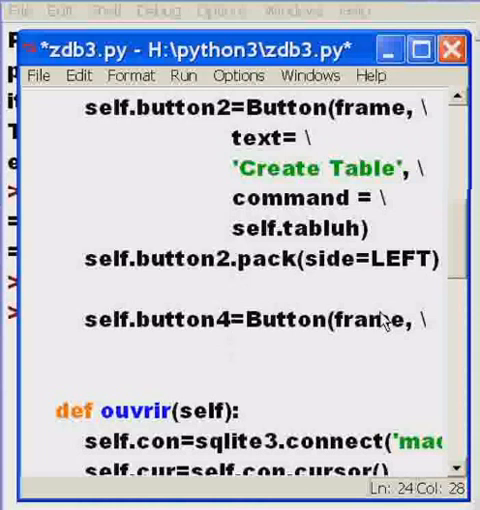
Give button4 the label text='Close Db'
{"action": "type", "text": "text="}
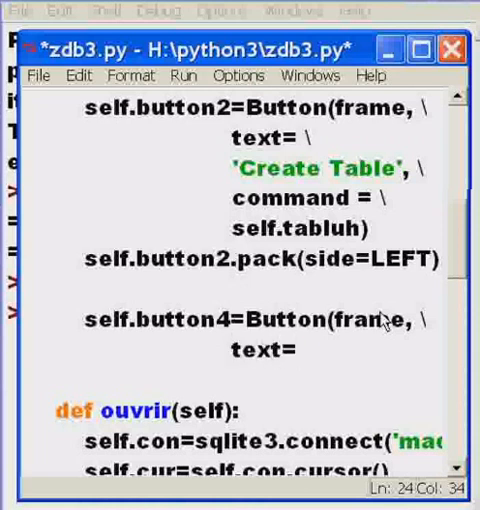
{"action": "type", "text": "'clo"}
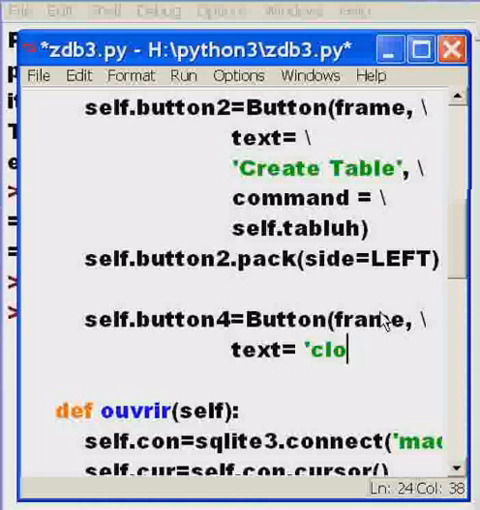
{"action": "key", "text": "BackSpace"}
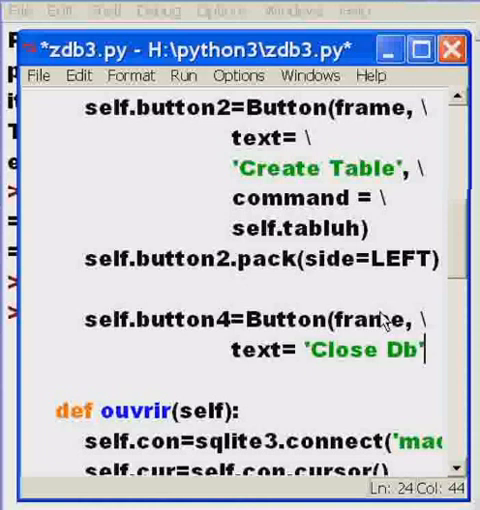
{"action": "type", "text": ", \\"}
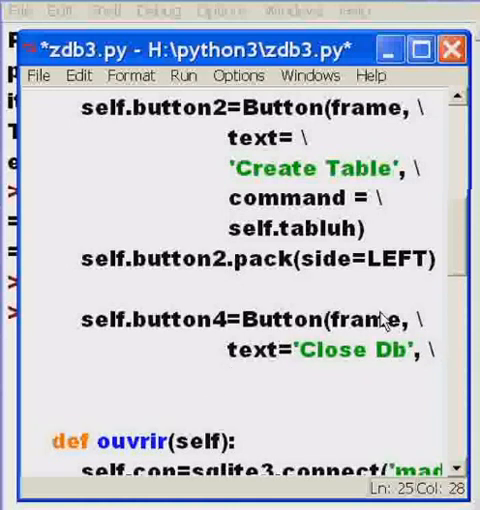
Set button4's command to self.fermer
{"action": "type", "text": "command ="}
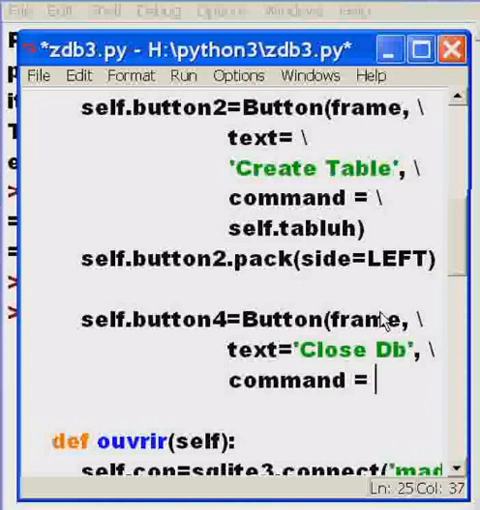
{"action": "type", "text": "\\"}
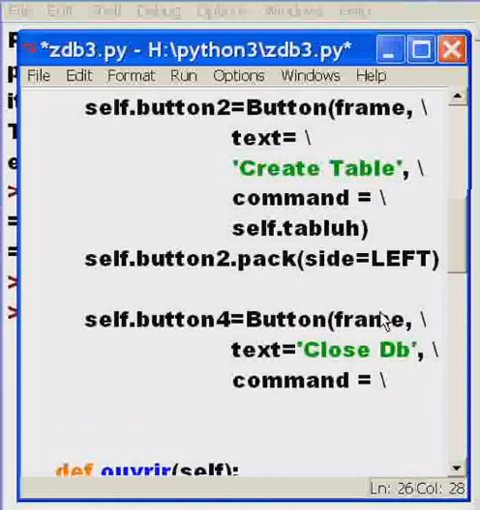
{"action": "type", "text": "self."}
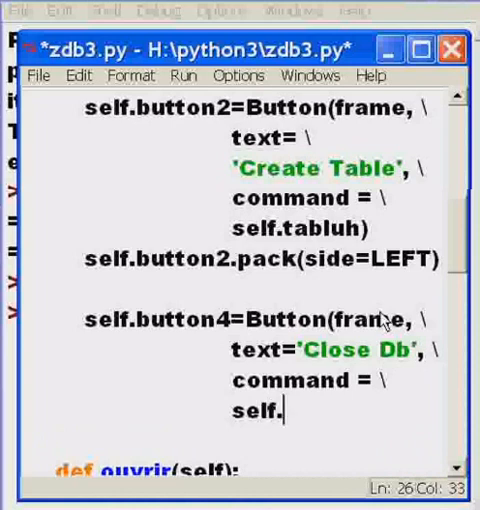
{"action": "type", "text": "fer"}
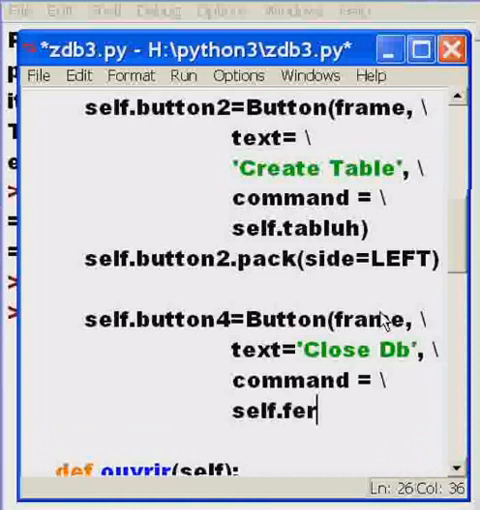
{"action": "type", "text": "mer)"}
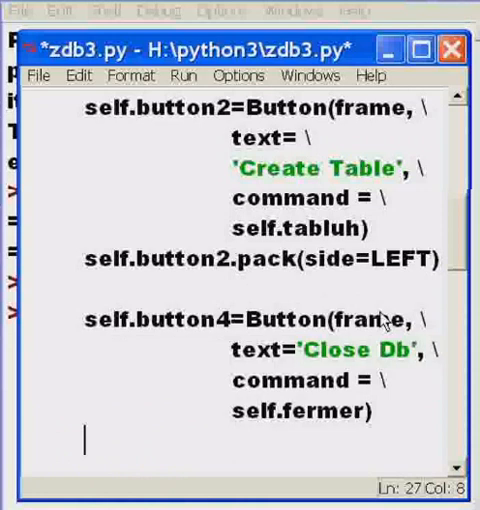
Pack button4 with self.button4.pack(side=LEFT) beside Create Table
{"action": "type", "text": "self.button4"}
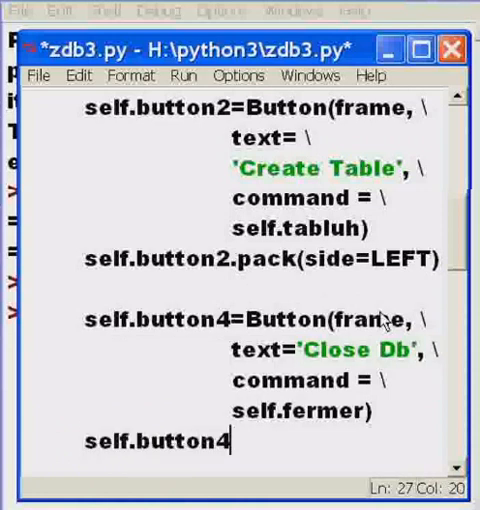
{"action": "type", "text": ".p"}
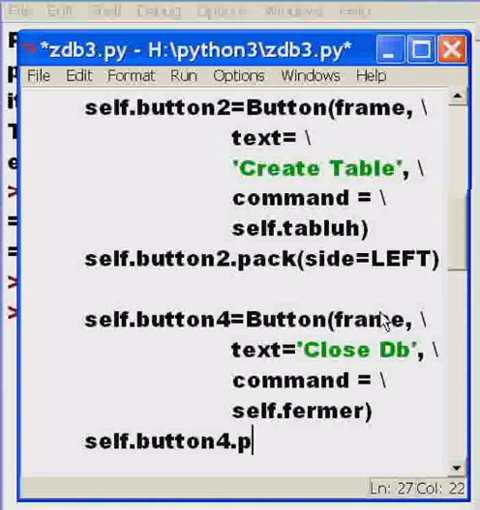
{"action": "type", "text": "ack"}
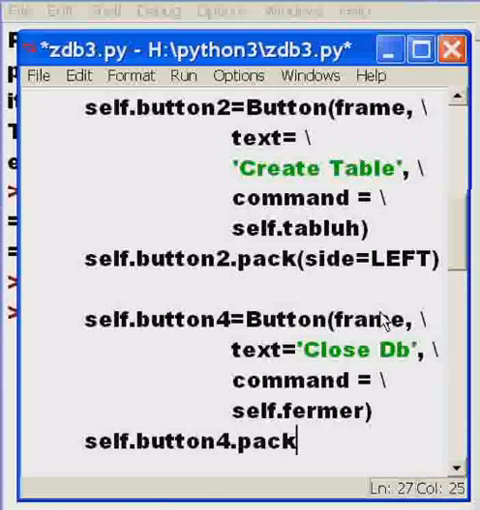
{"action": "type", "text": "(side"}
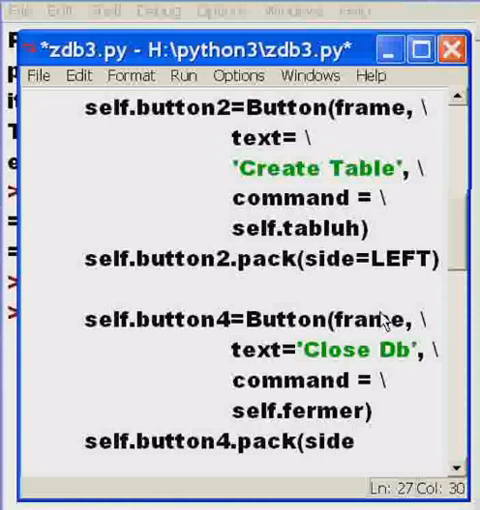
{"action": "type", "text": "L"}
{"action": "type", "text": "def fermer("}
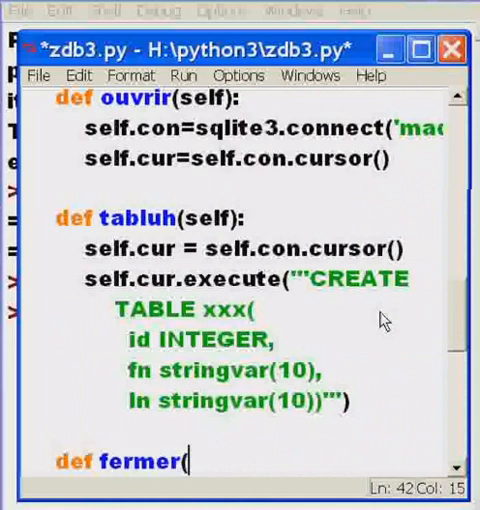
Write the fermer(self) method body calling self.con.close to close the connection
{"action": "type", "text": "self):"}
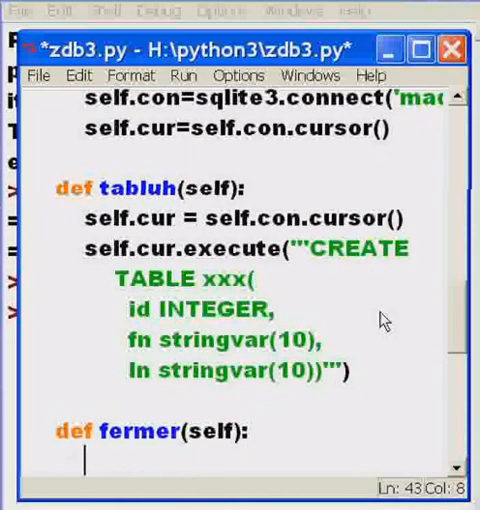
{"action": "type", "text": "self"}
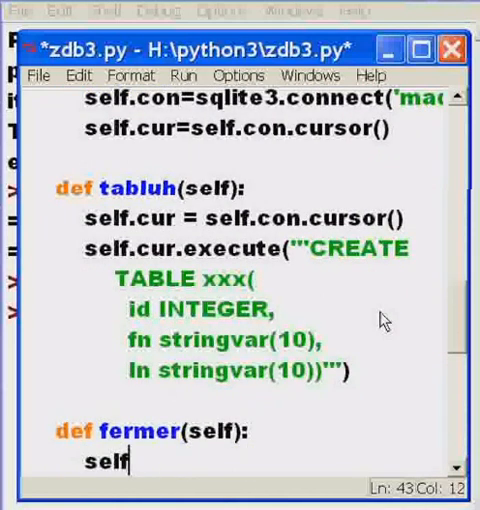
{"action": "type", "text": ".con.close"}
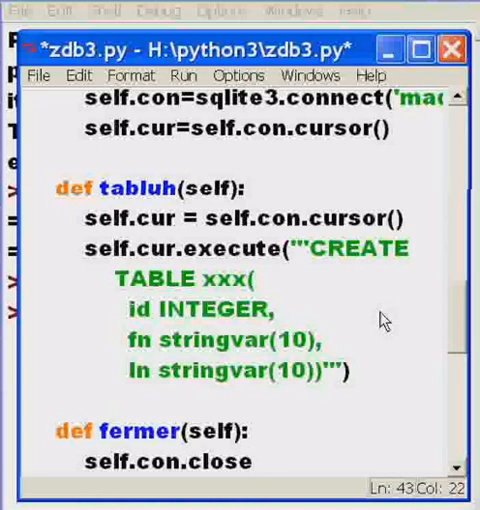
{"action": "scroll", "scroll_direction": "down", "scroll_amount": 3}
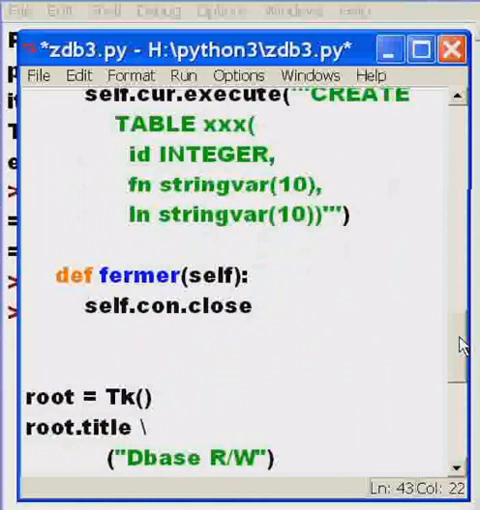
{"action": "double_click", "coordinate": [150, 272]}
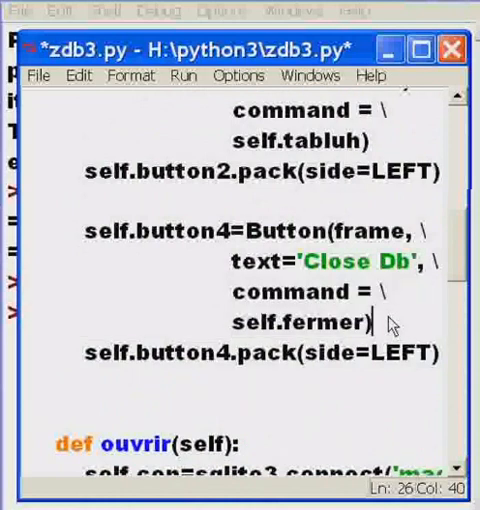
Save the script as zdb4.py and run it with Run Module
{"action": "left_click", "coordinate": [40, 76]}
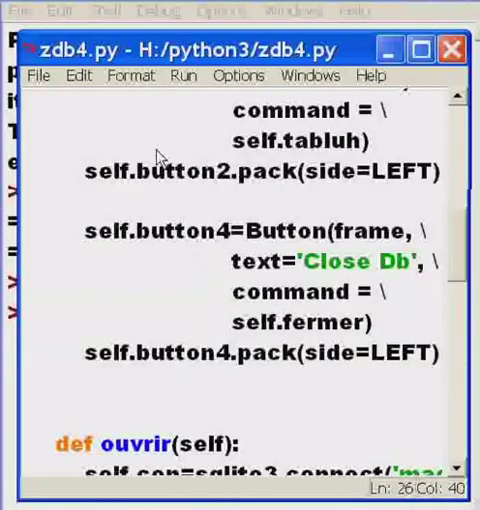
{"action": "left_click", "coordinate": [184, 76]}
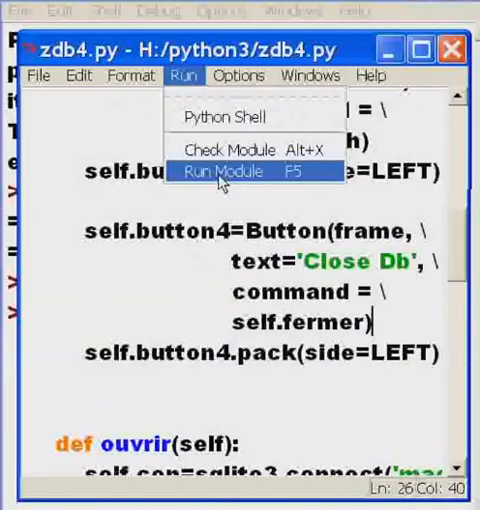
{"action": "left_click", "coordinate": [226, 172]}
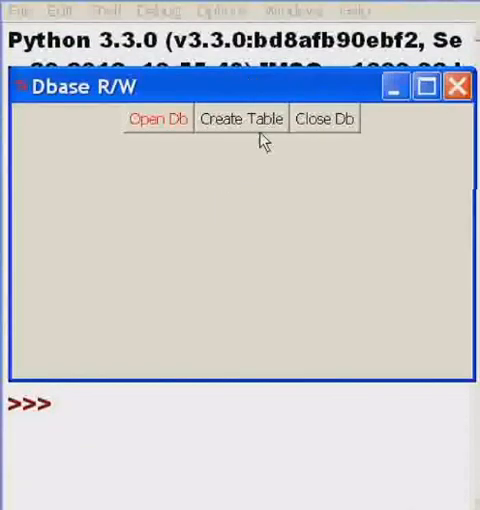
{"action": "mouse_move", "coordinate": [224, 146]}
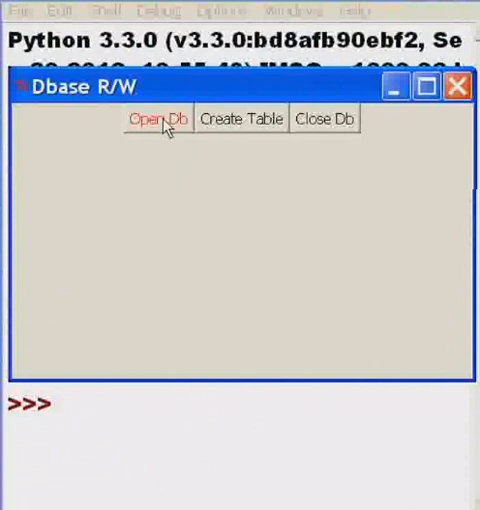
{"action": "mouse_move", "coordinate": [322, 132]}
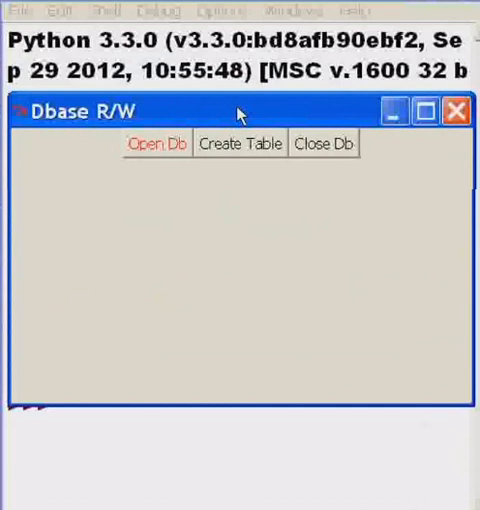
{"action": "mouse_move", "coordinate": [236, 124]}
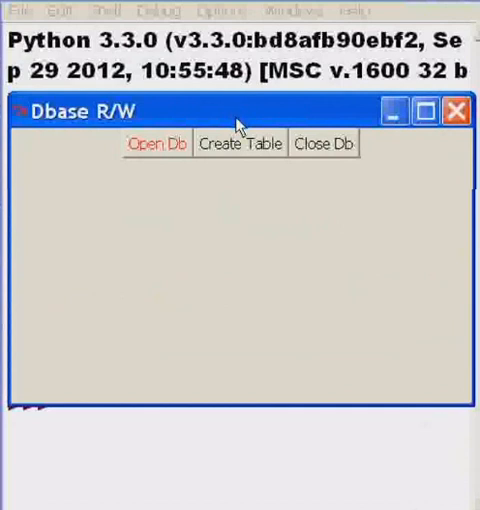
{"action": "mouse_move", "coordinate": [380, 170]}
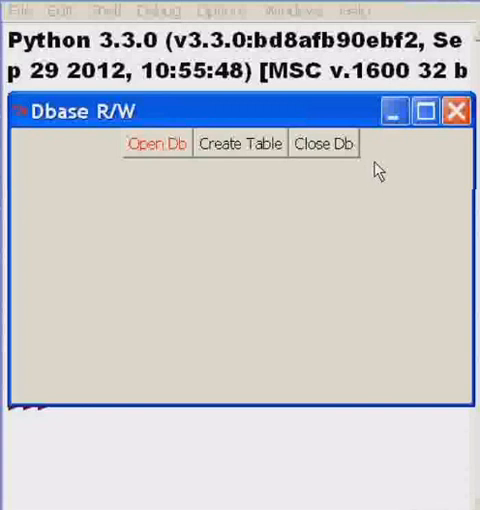
{"action": "mouse_move", "coordinate": [382, 178]}
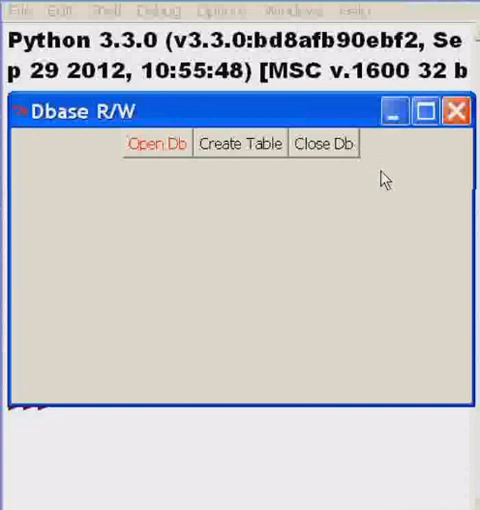
{"action": "mouse_move", "coordinate": [434, 174]}
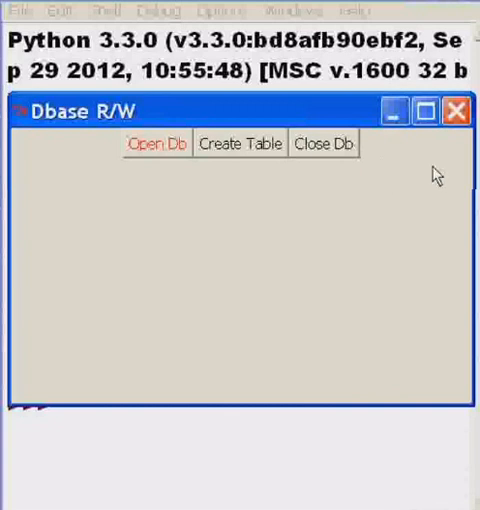
{"action": "mouse_move", "coordinate": [416, 180]}
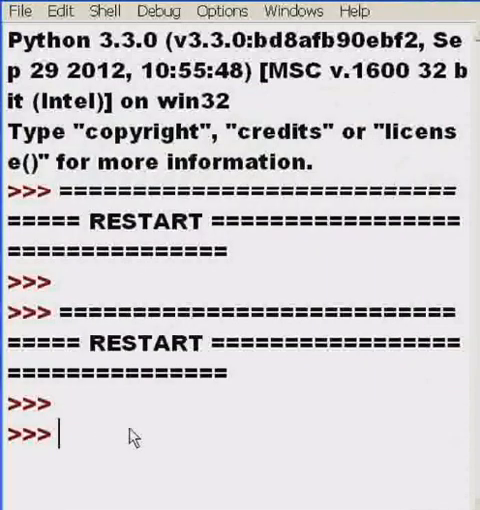
Enter new input 'Georg' at the restarted shell prompt after closing the window
{"action": "type", "text": "Georg"}
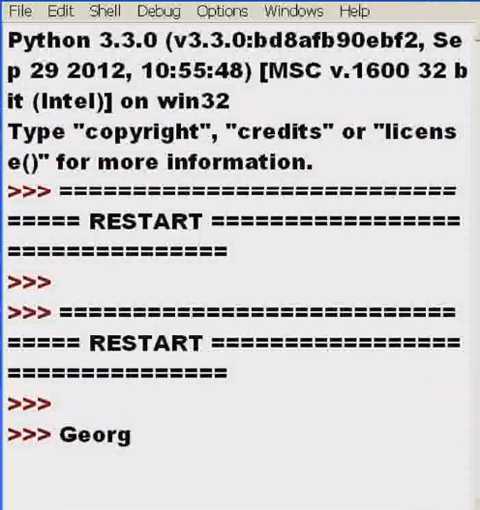